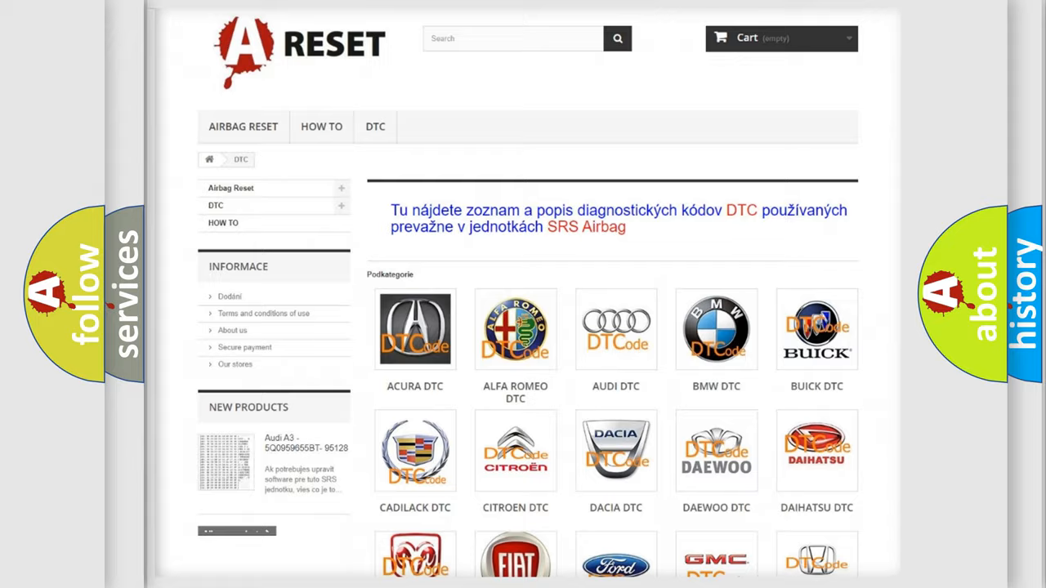
# Open the FIAT DTC code list and scroll through it to the B1 body codes.
pyautogui.scroll(-3)
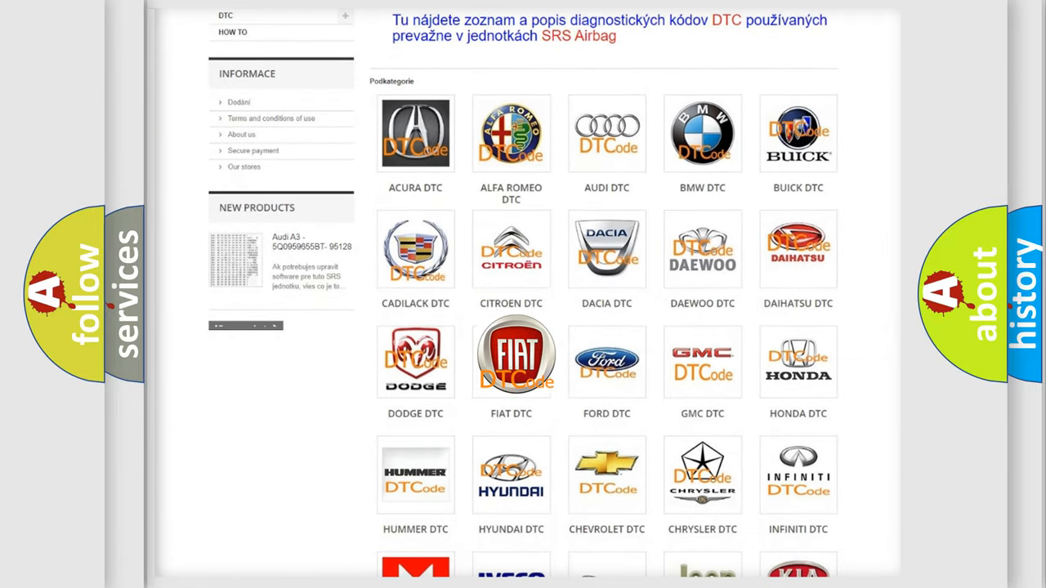
pyautogui.click(511, 360)
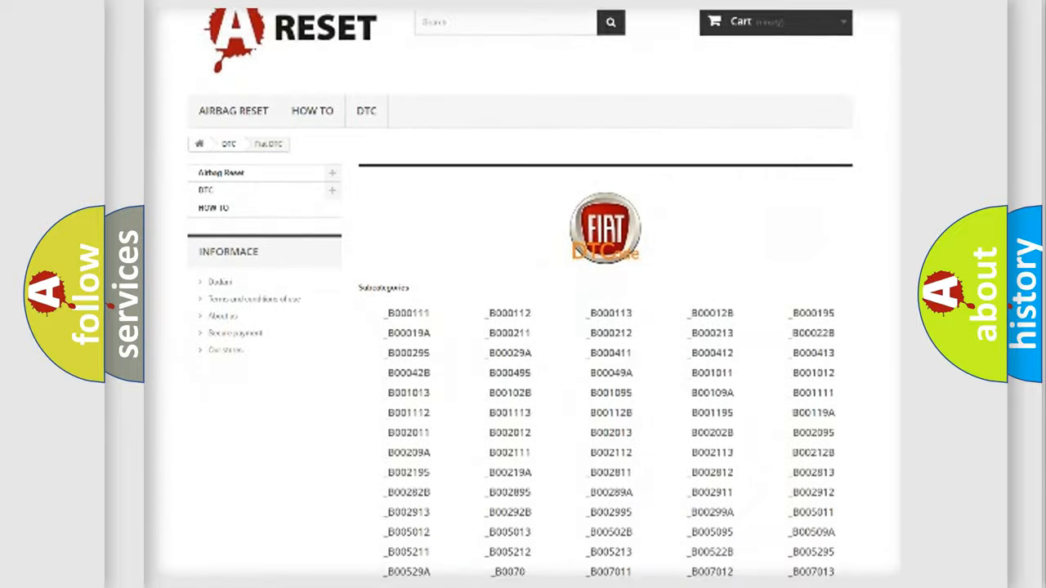
pyautogui.scroll(-3)
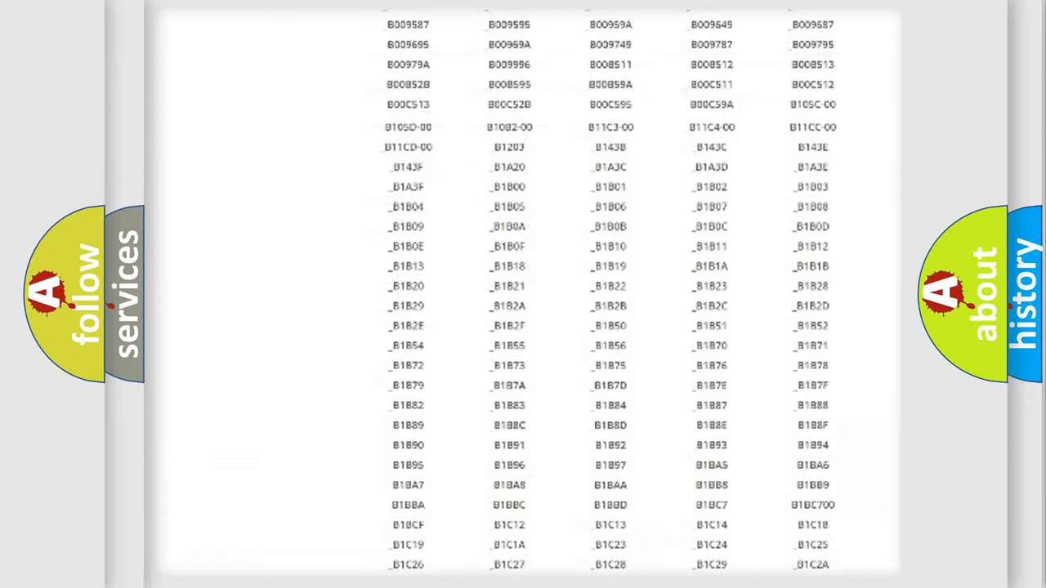
pyautogui.scroll(3)
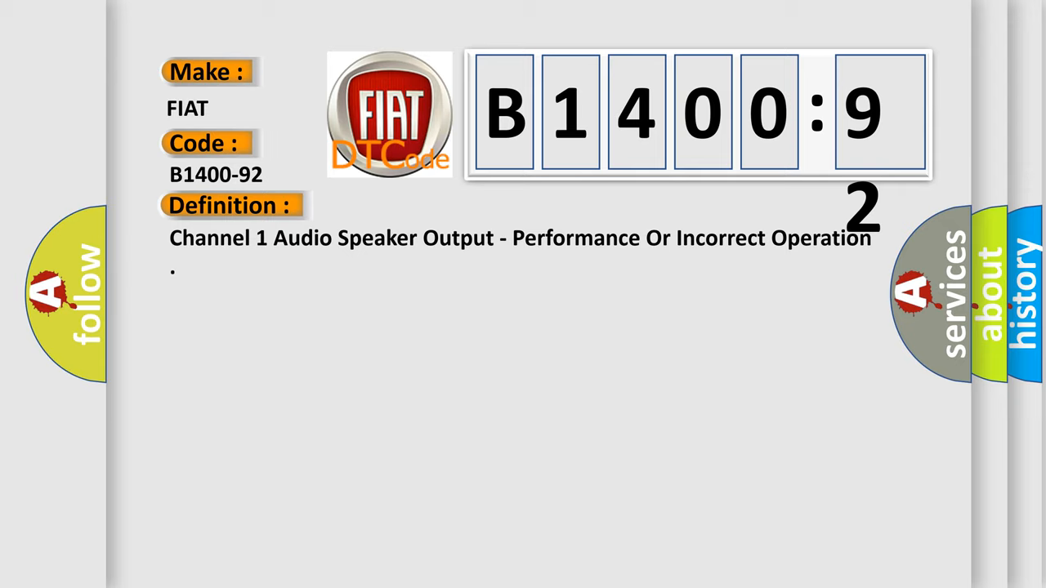
# Advance the slide to show B1400-92's description: amplifier detected a DC offset.
pyautogui.click(425, 205)
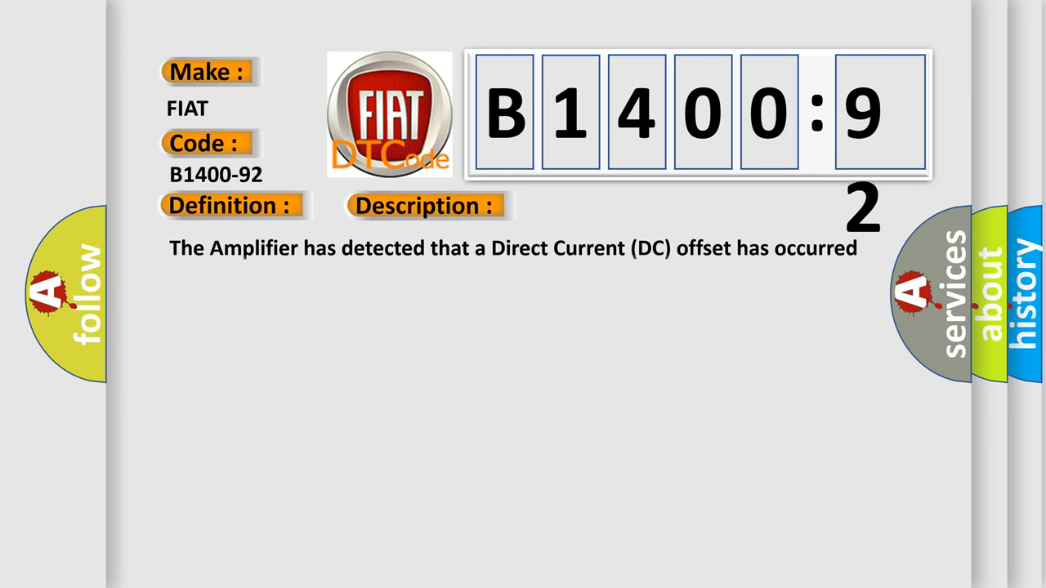